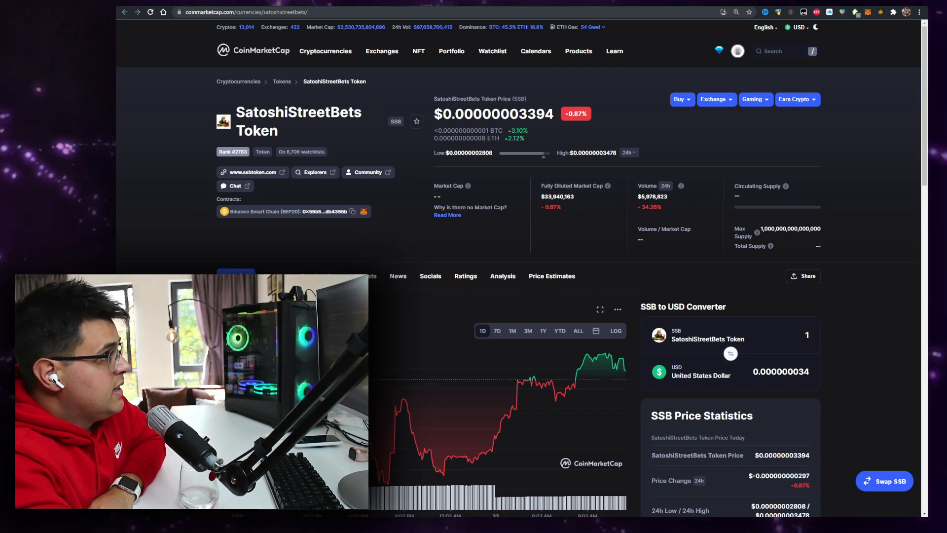
Read through the site's Mission & Vision and Tokenomics sections down to the token distribution
scroll(down, 3)
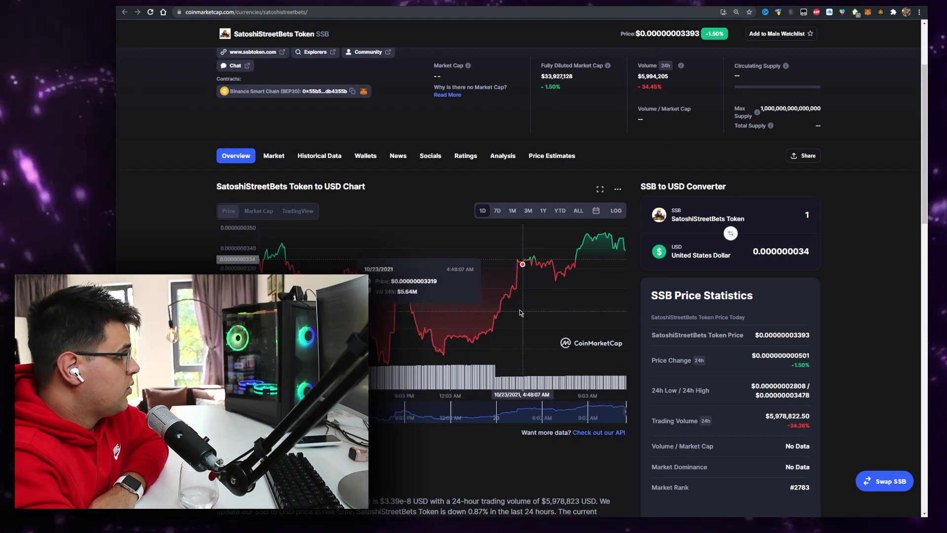
scroll(down, 3)
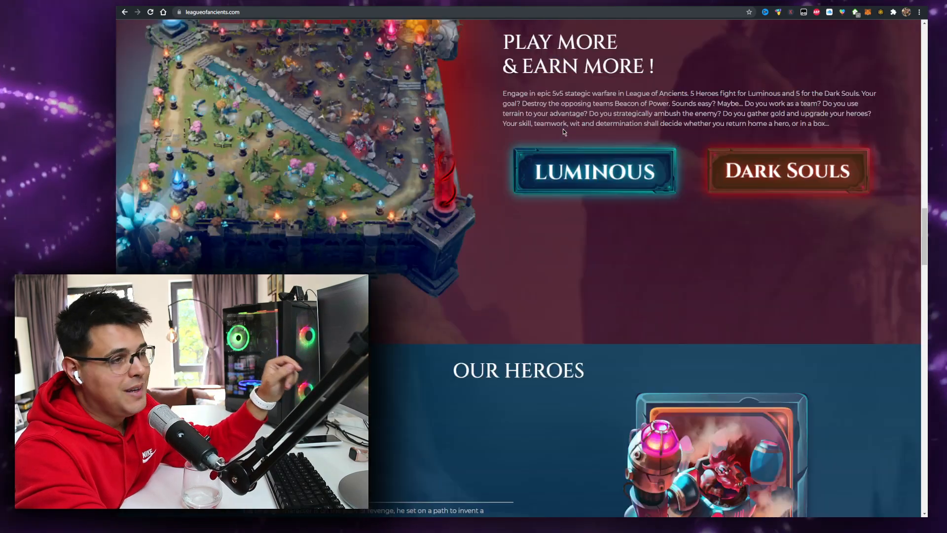
scroll(down, 3)
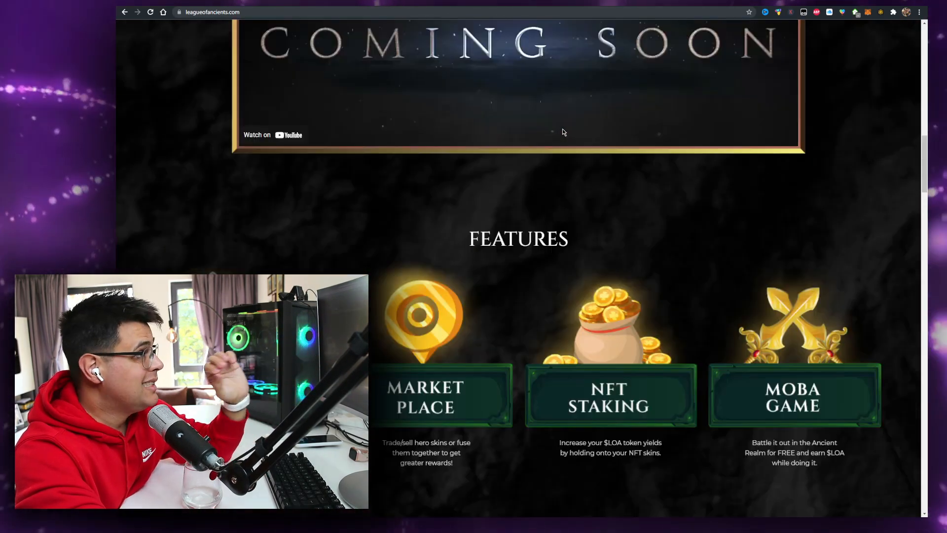
scroll(up, 3)
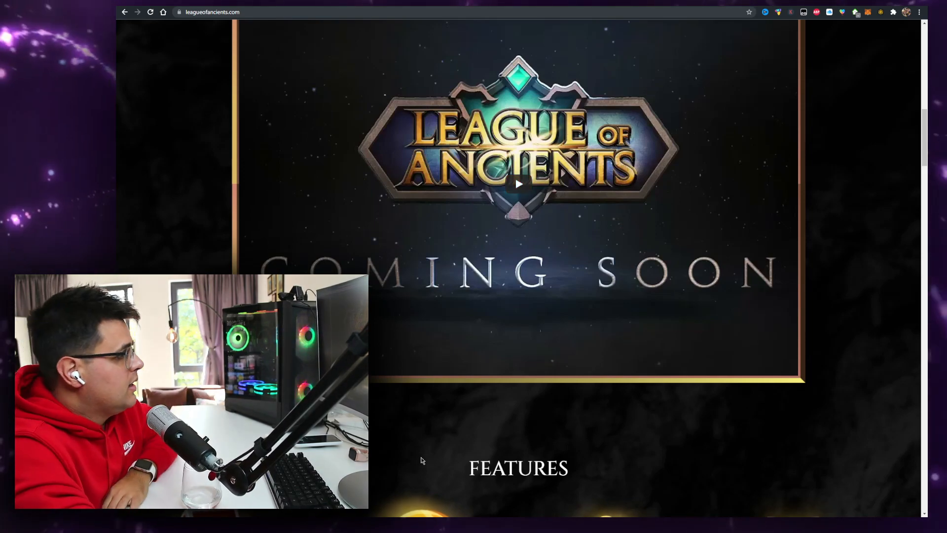
scroll(down, 3)
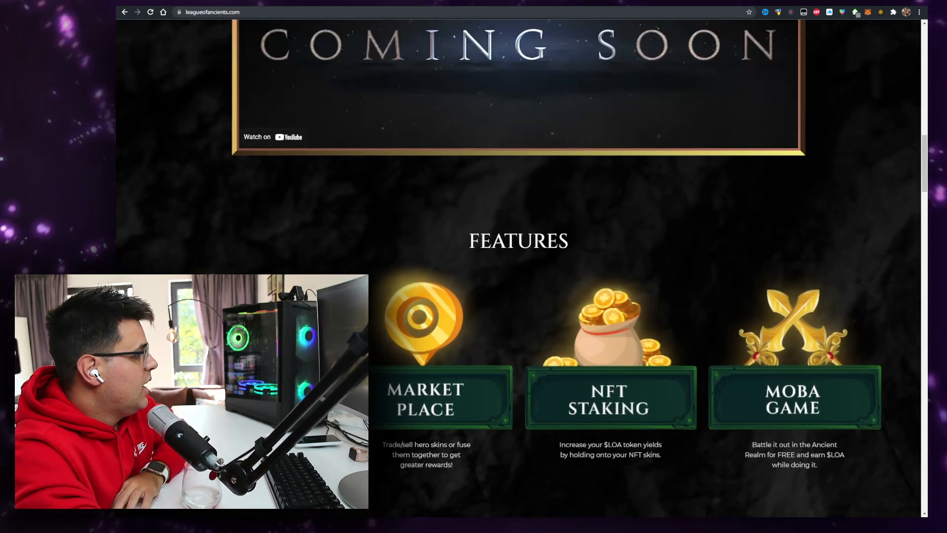
scroll(down, 3)
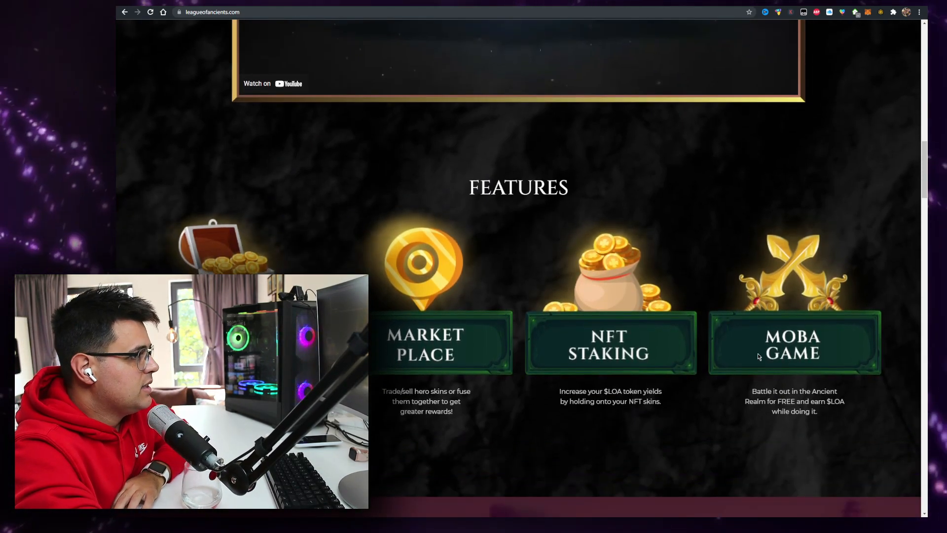
scroll(down, 3)
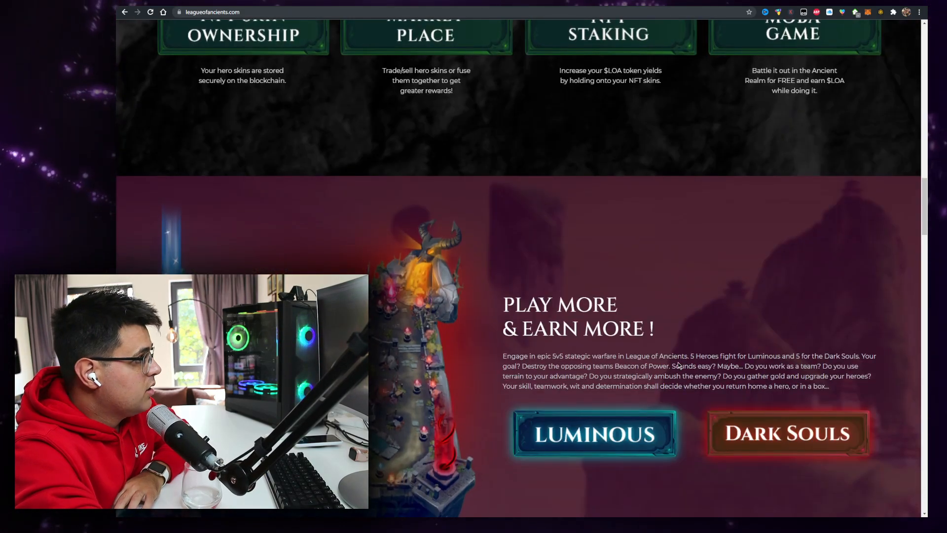
scroll(down, 3)
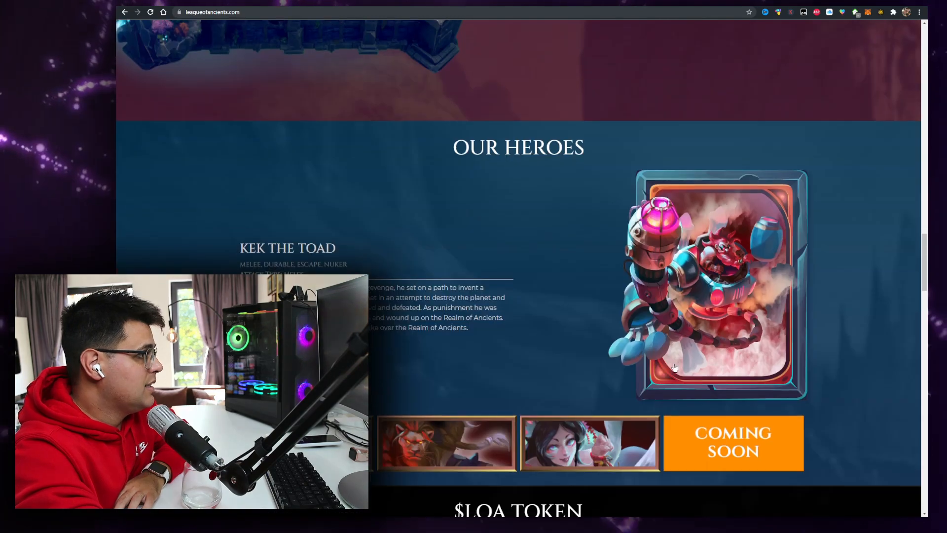
scroll(down, 3)
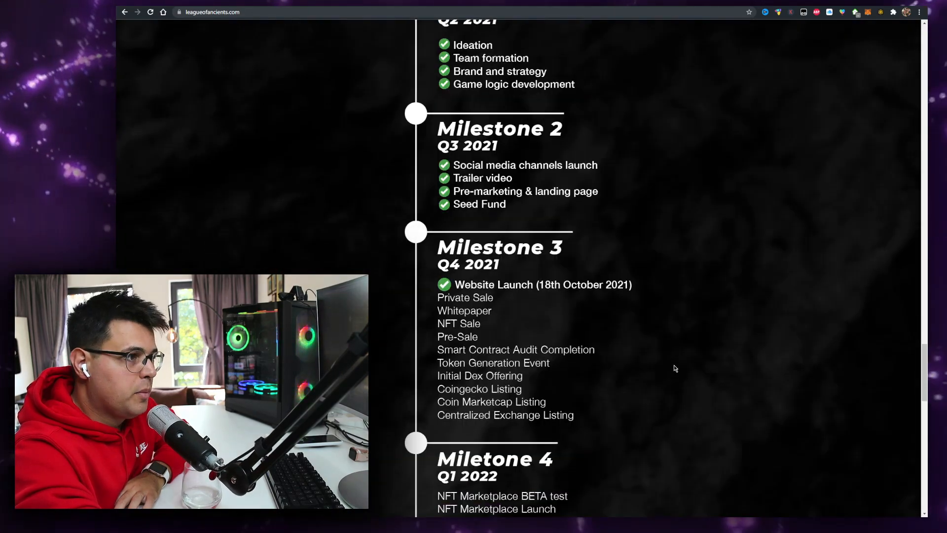
scroll(up, 3)
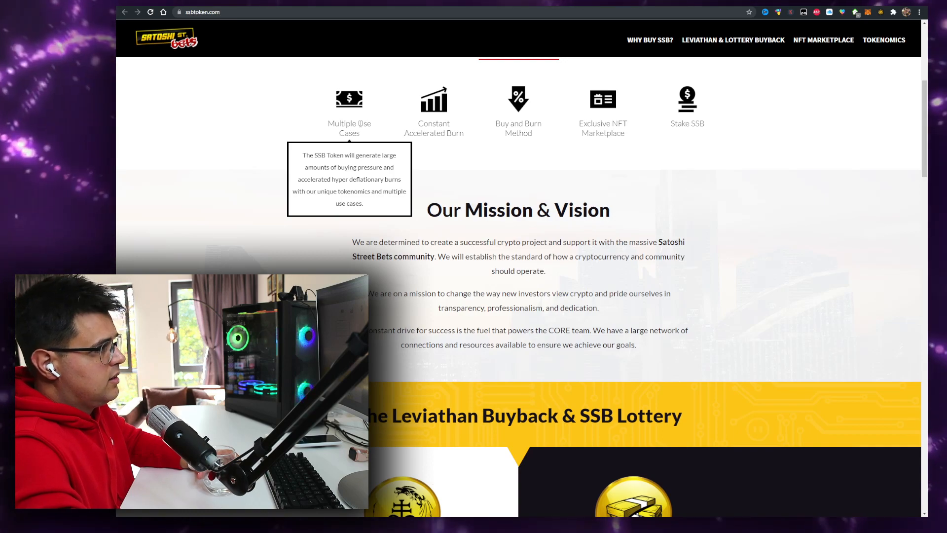
Highlight 'Leviathan' in the tax breakdown and review Token Distribution, Our Partners and the footer
scroll(down, 3)
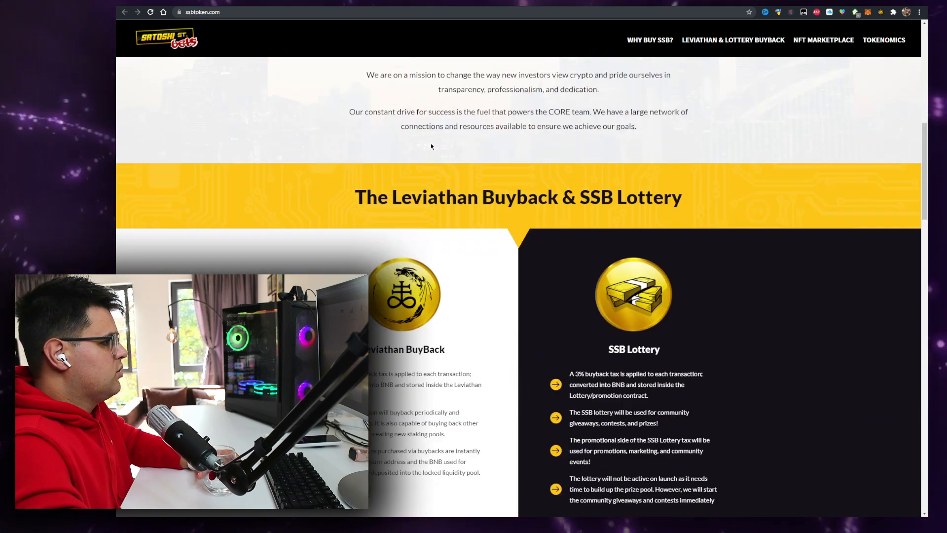
scroll(down, 3)
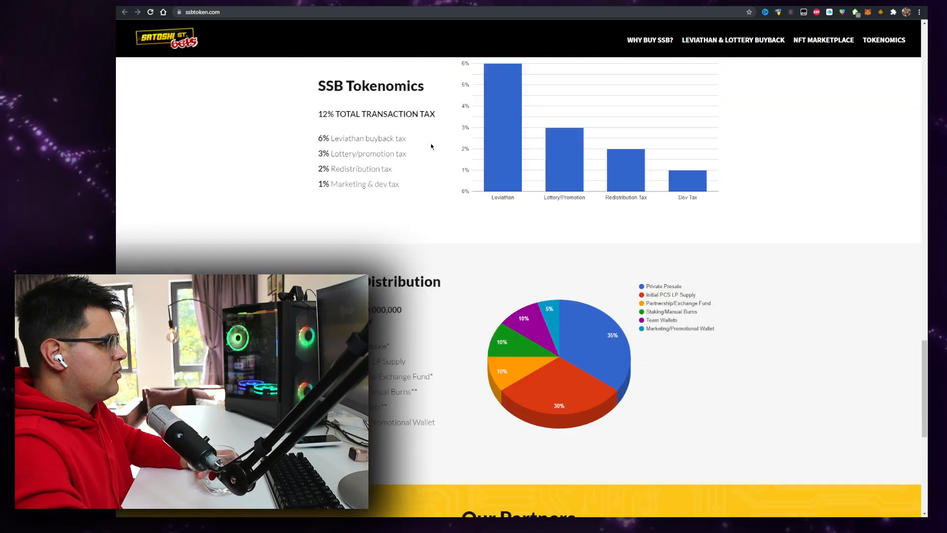
scroll(down, 3)
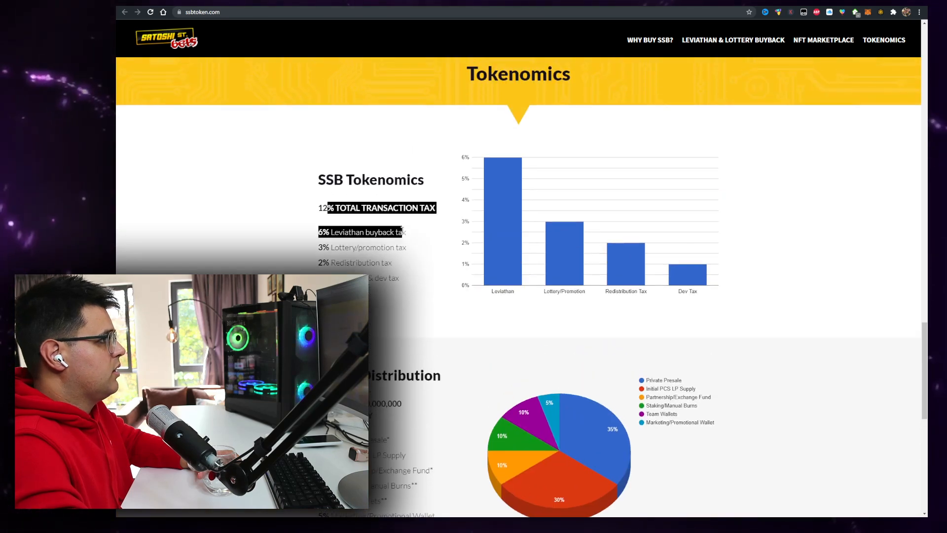
click(375, 208)
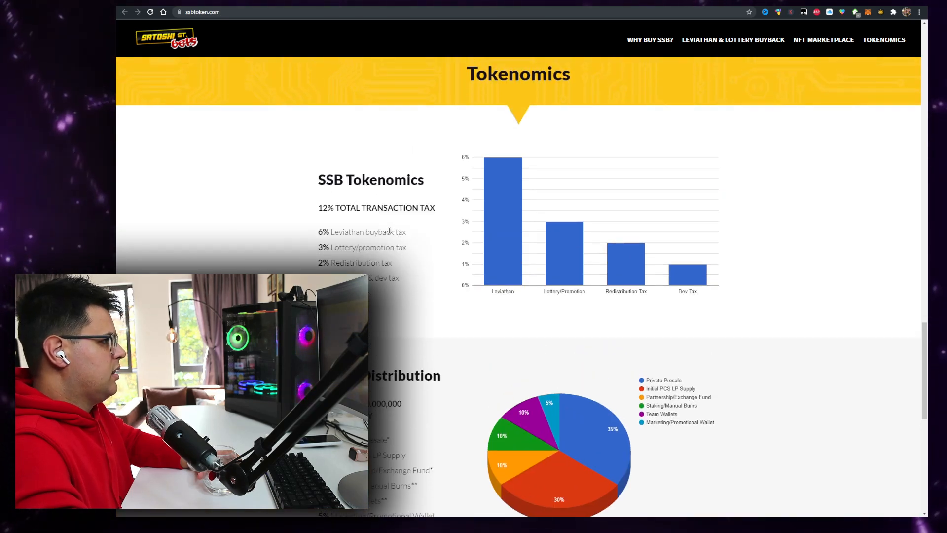
double_click(347, 232)
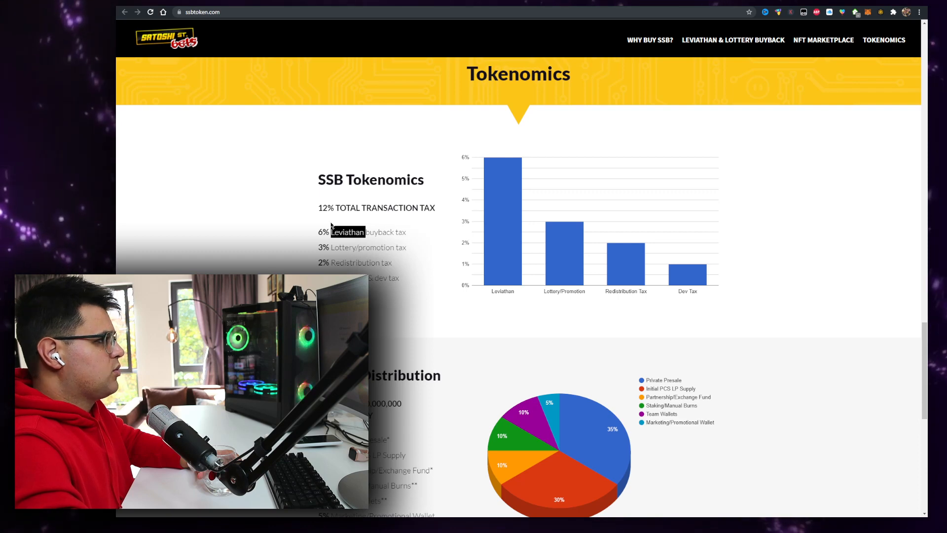
scroll(down, 3)
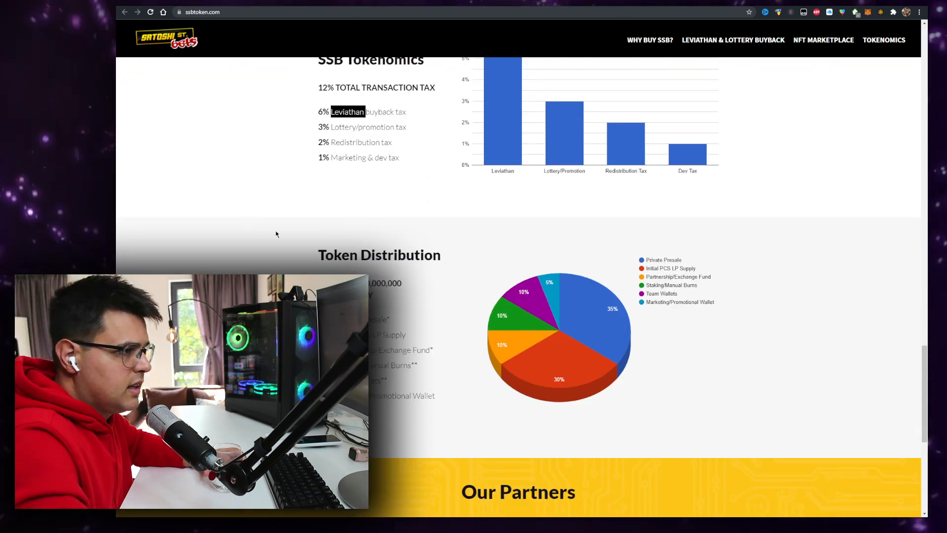
mouse_move(286, 182)
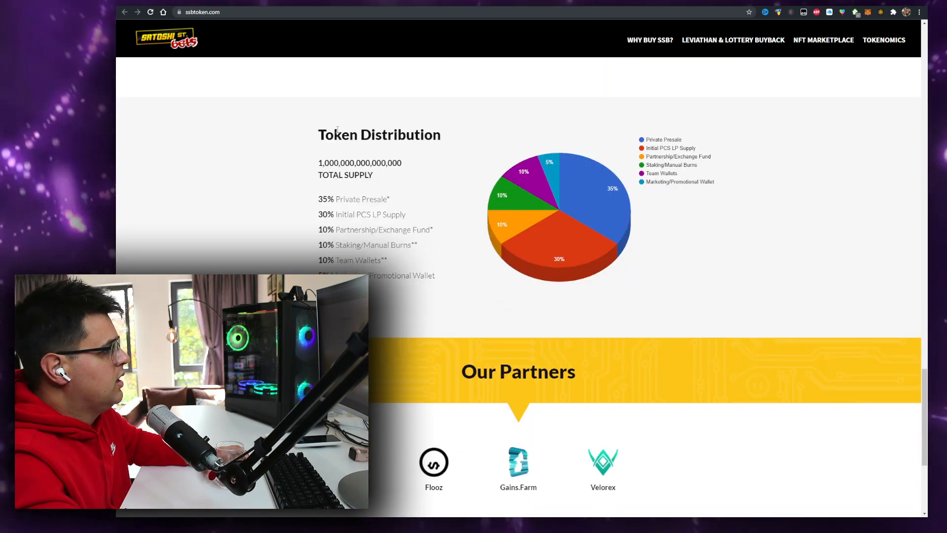
scroll(down, 3)
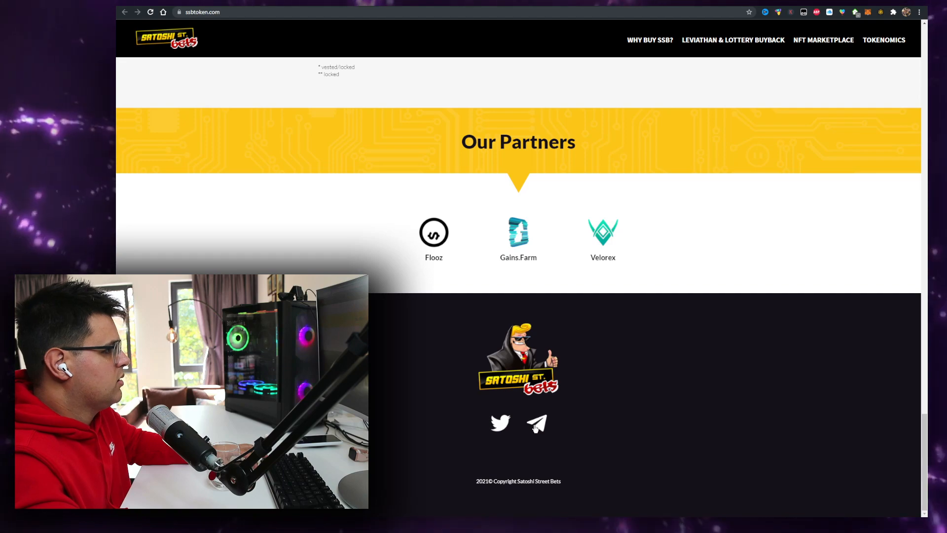
scroll(up, 3)
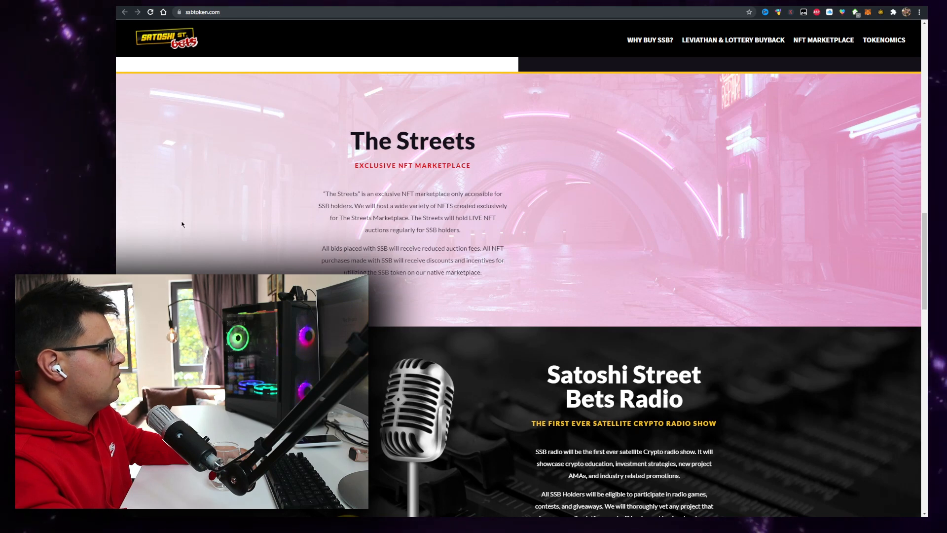
mouse_move(347, 212)
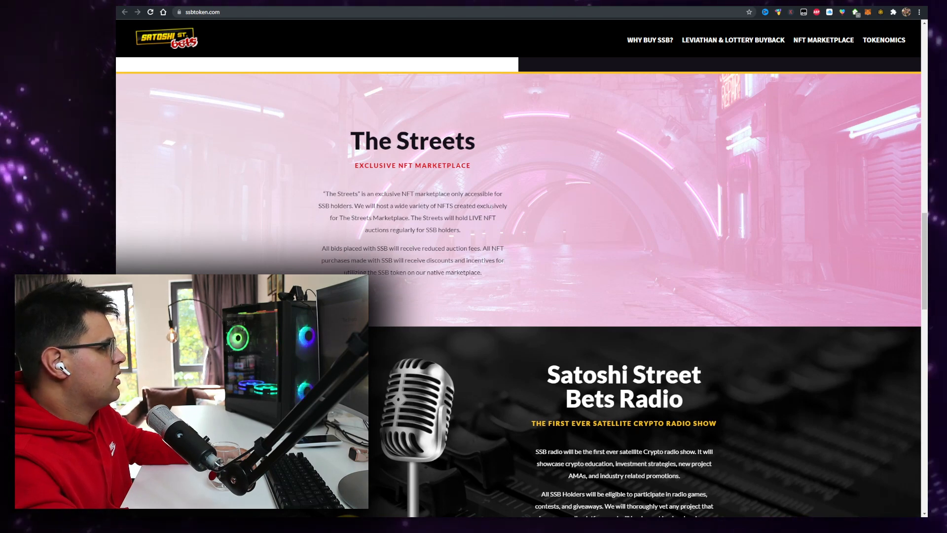
scroll(down, 3)
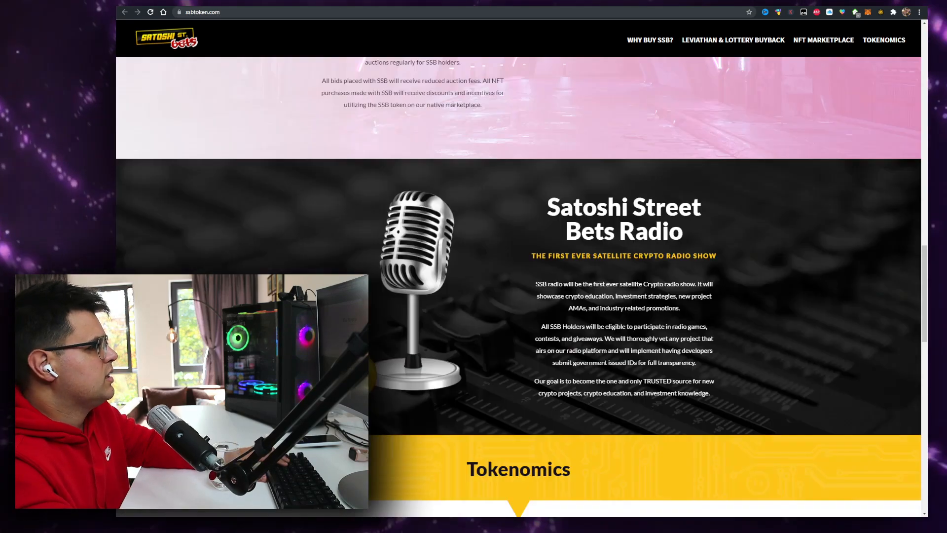
scroll(down, 3)
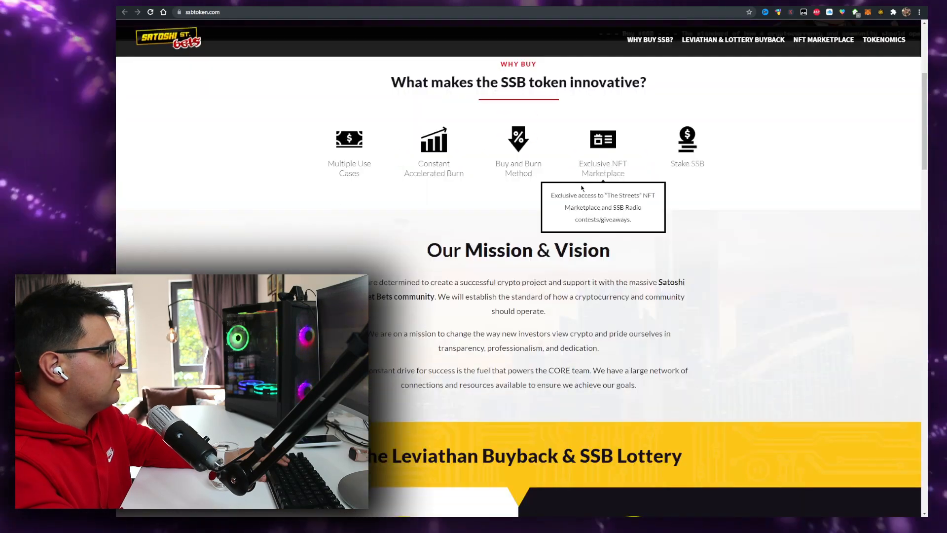
scroll(up, 3)
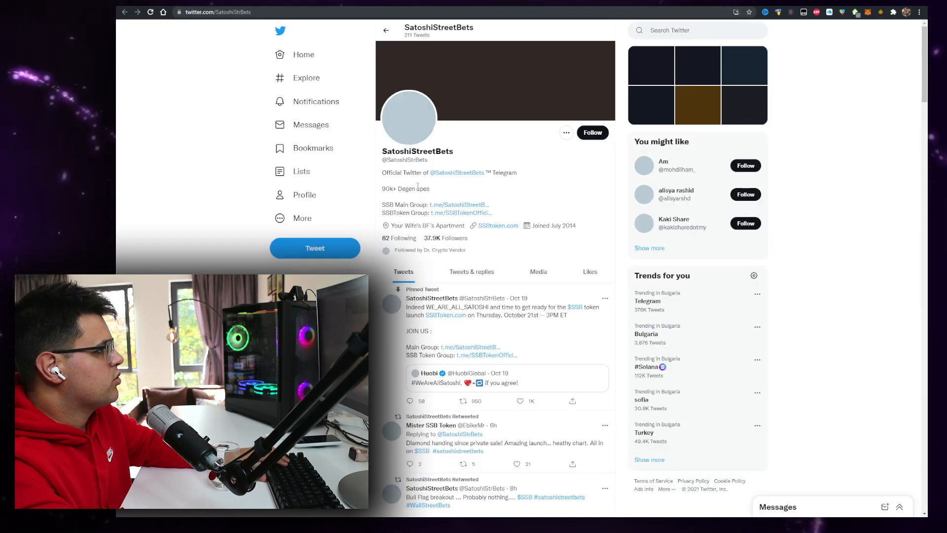
Bring up the SSB Token Official Telegram group page, declining the Telegram Desktop prompt
scroll(down, 3)
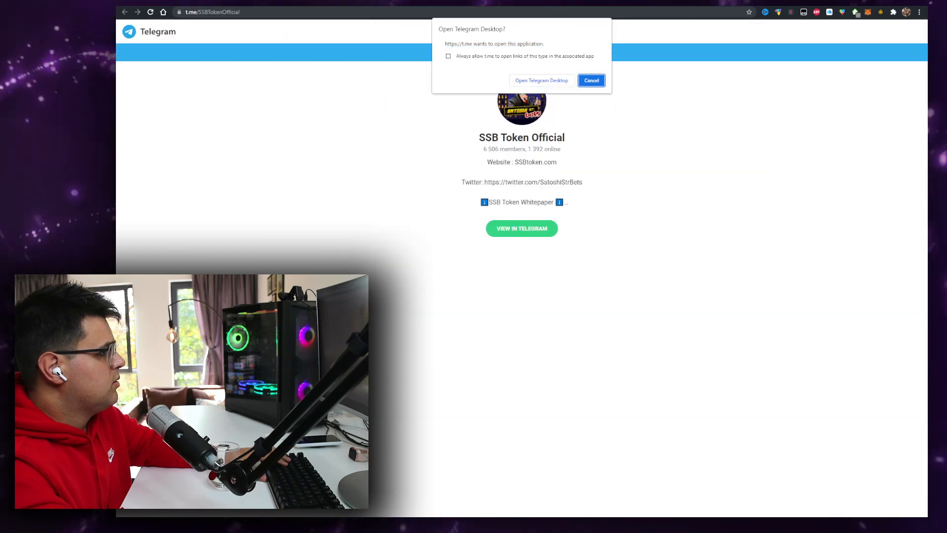
click(590, 80)
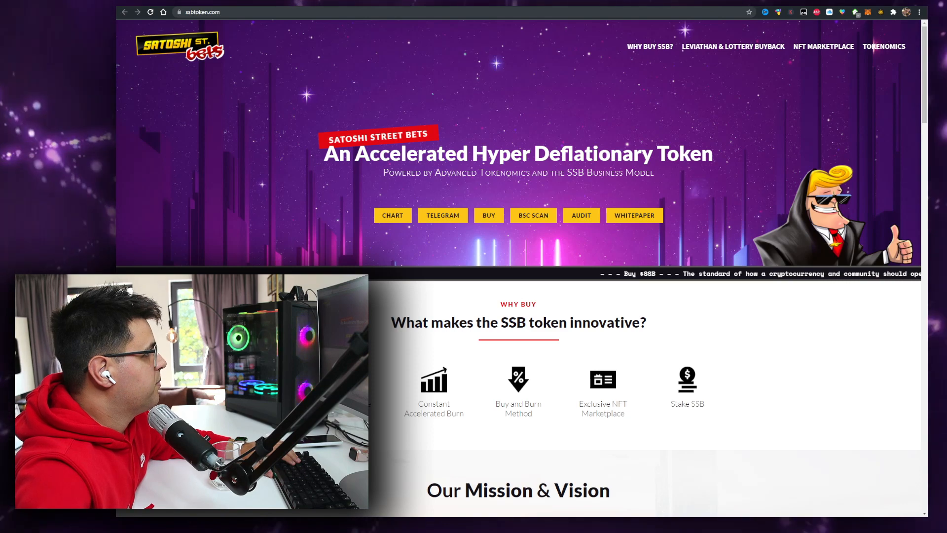
Scroll through the Leviathan Buyback, SSB Lottery, Radio and Tokenomics sections of ssbtoken.com
scroll(down, 3)
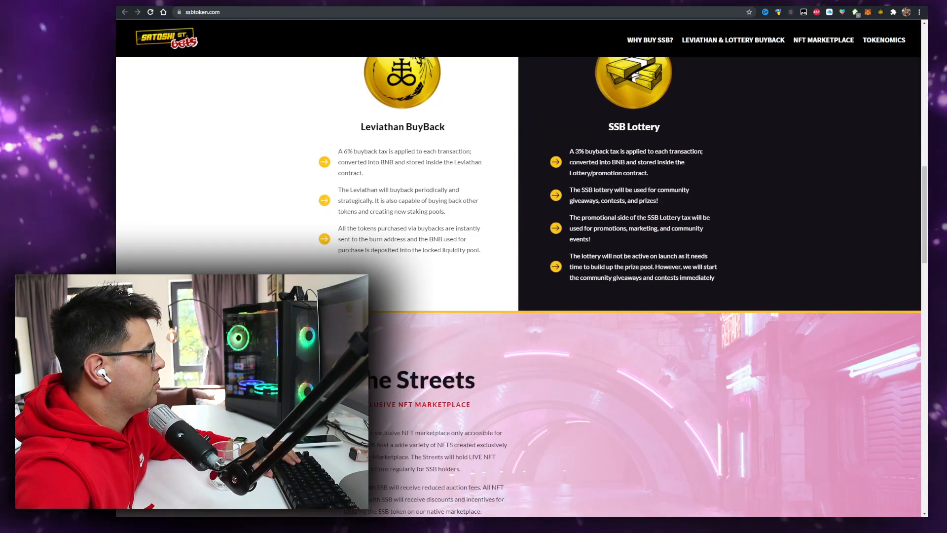
scroll(up, 3)
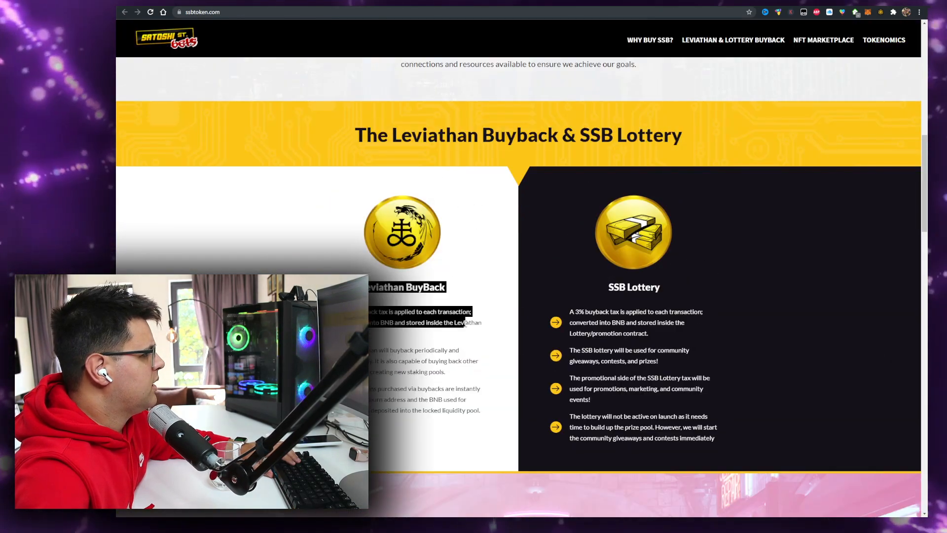
scroll(down, 3)
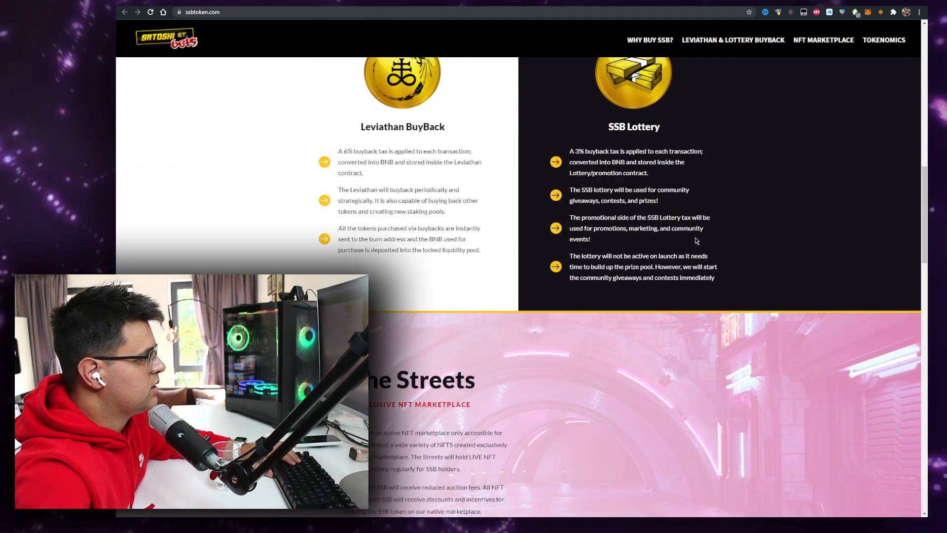
scroll(down, 3)
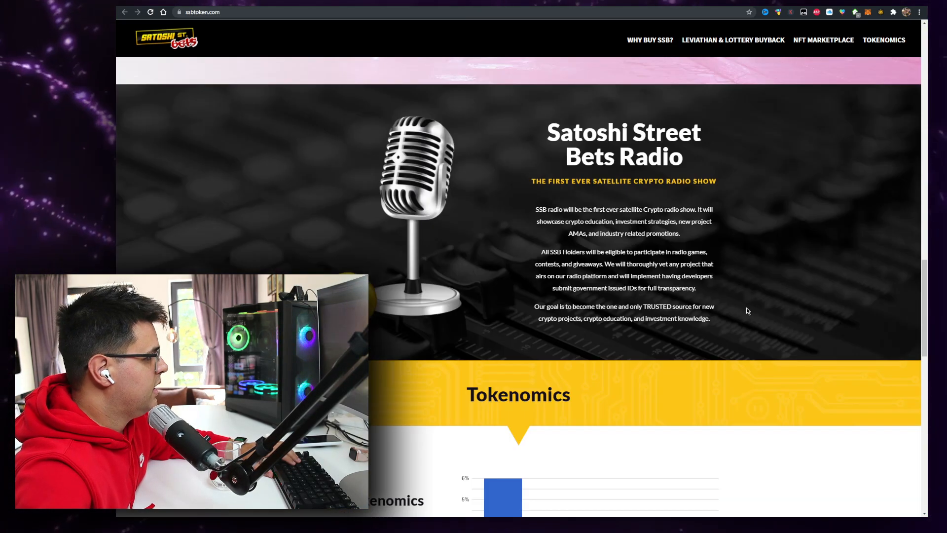
scroll(down, 3)
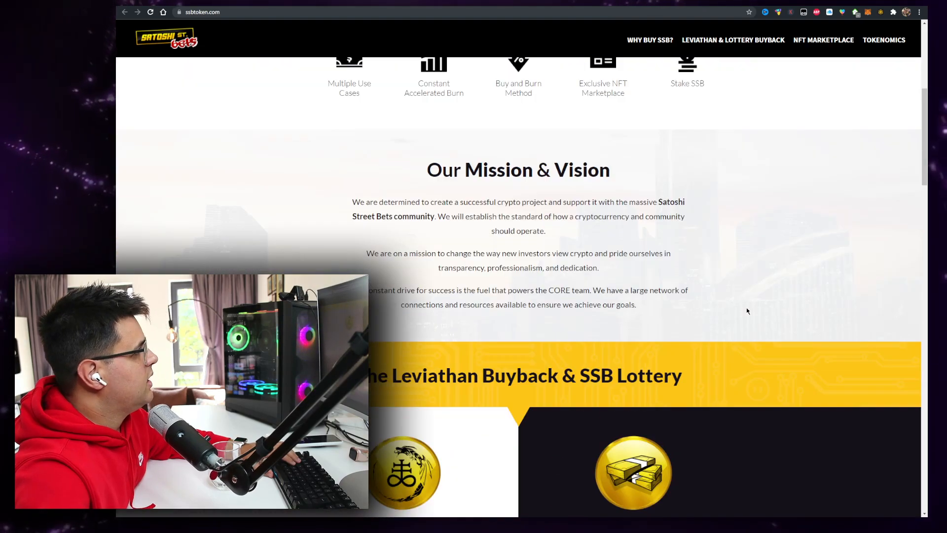
scroll(up, 3)
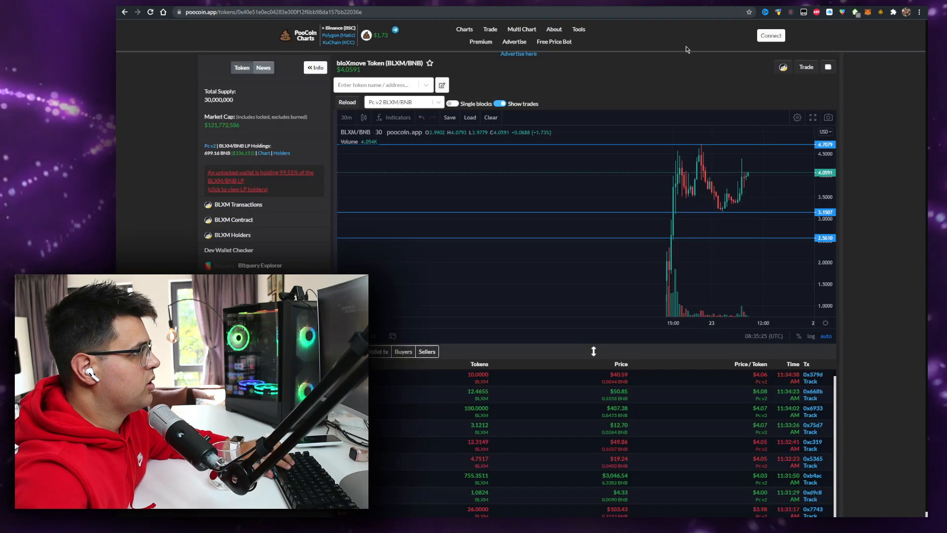
Search the SSB contract address and load the SatoshiStreetBets Token (SSB/BNB) chart with its trades
text(744841dbfa06fce335db4355b)
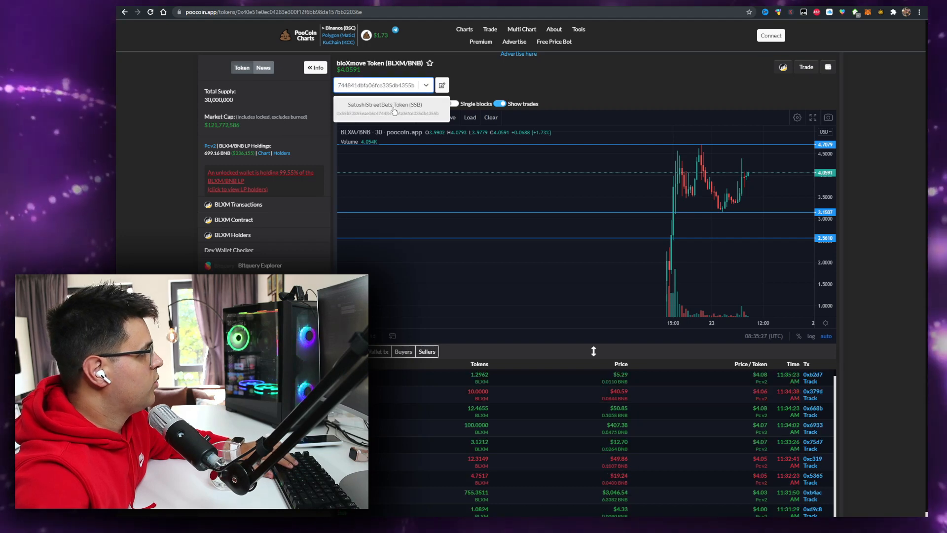
click(382, 108)
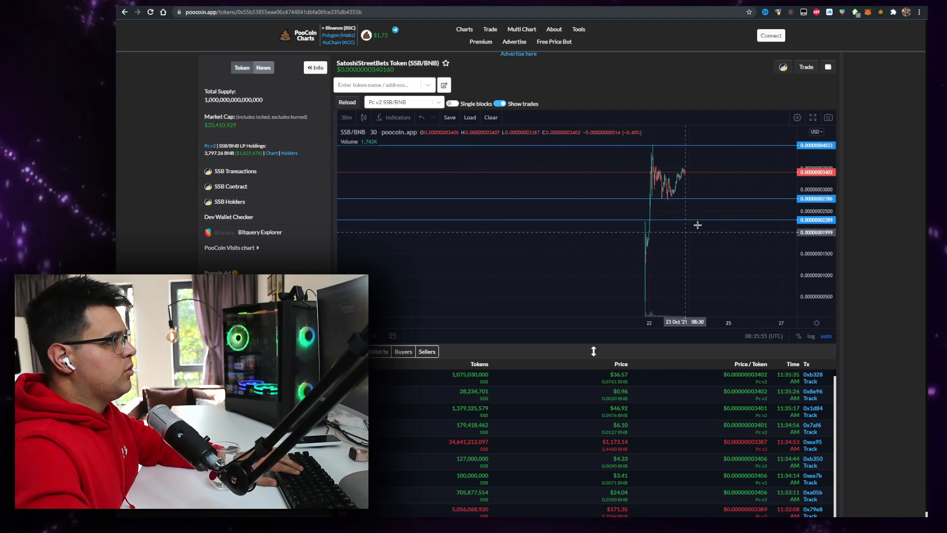
mouse_move(690, 216)
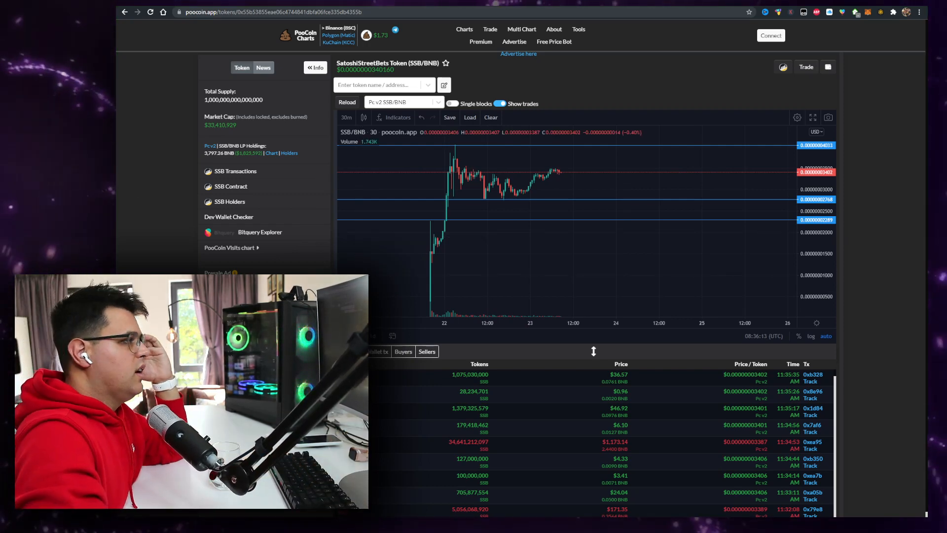
mouse_move(554, 183)
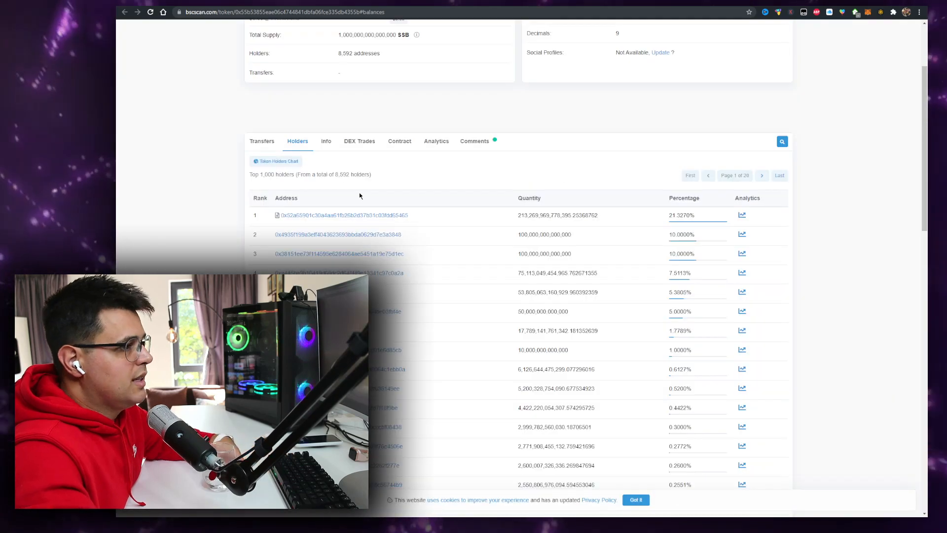
View the second-largest SSB holder's transfers and the wallet that sent its tokens
scroll(down, 3)
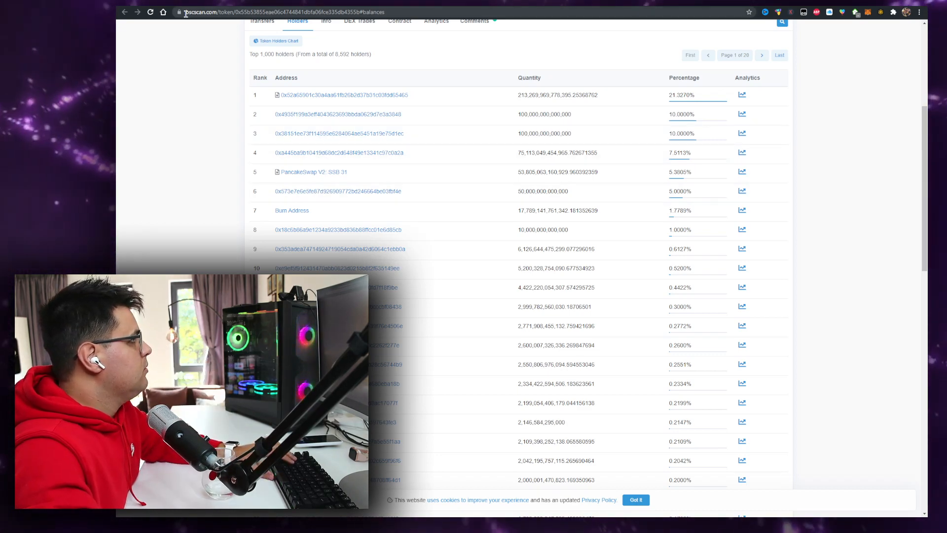
click(339, 115)
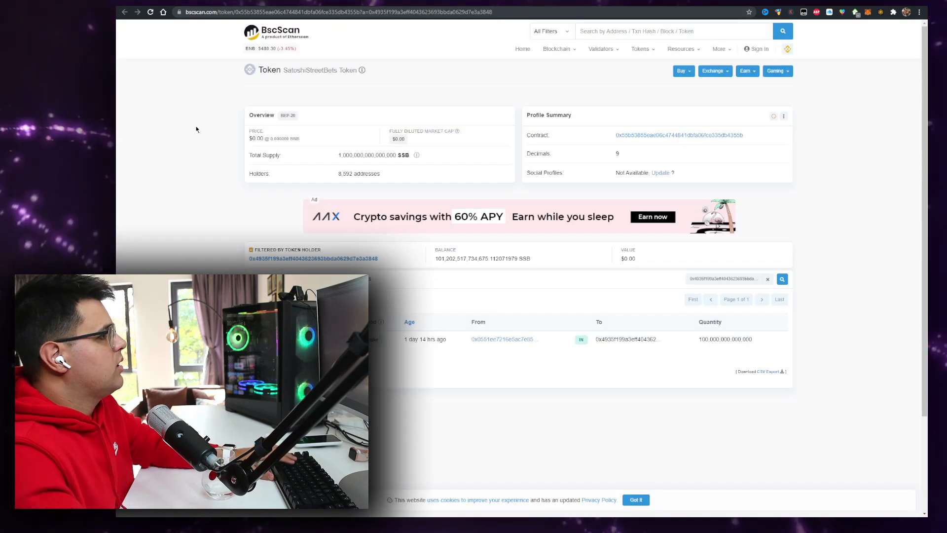
scroll(down, 3)
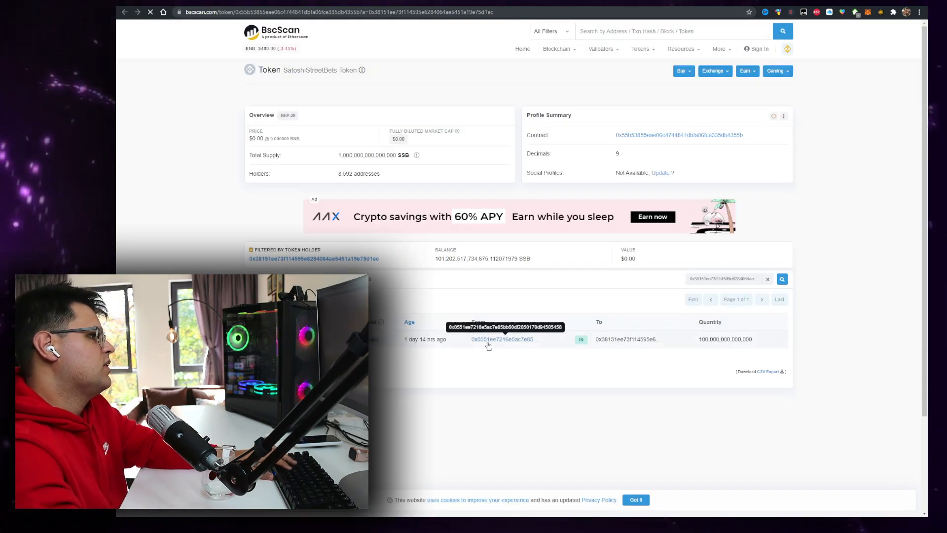
click(502, 338)
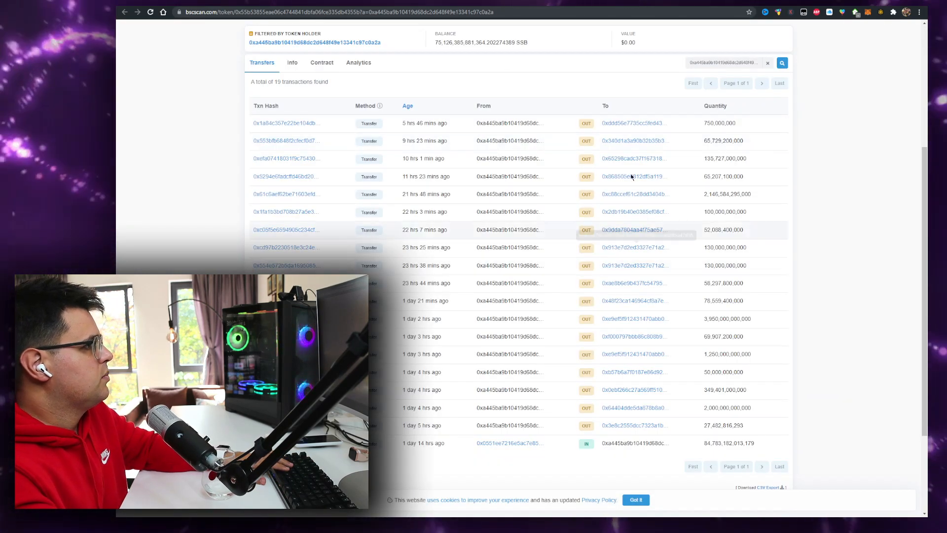
Follow recipient wallets from the large holder's outgoing transfers, ending on the 52,088,400,000 SSB recipient
click(631, 123)
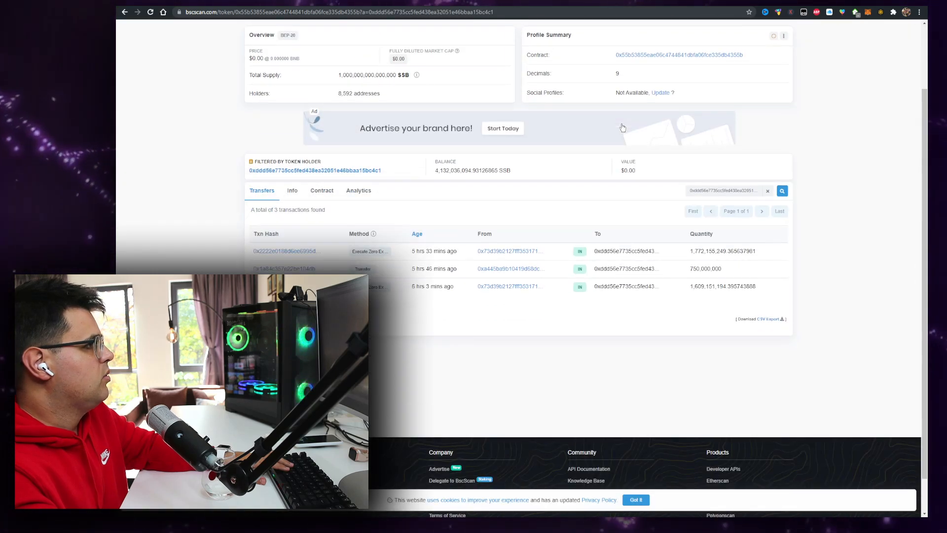
click(509, 269)
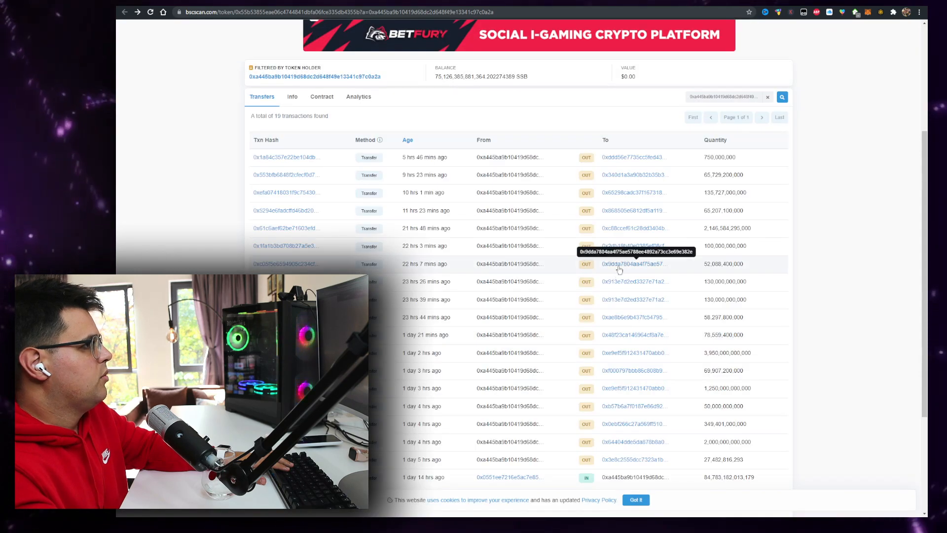
click(632, 263)
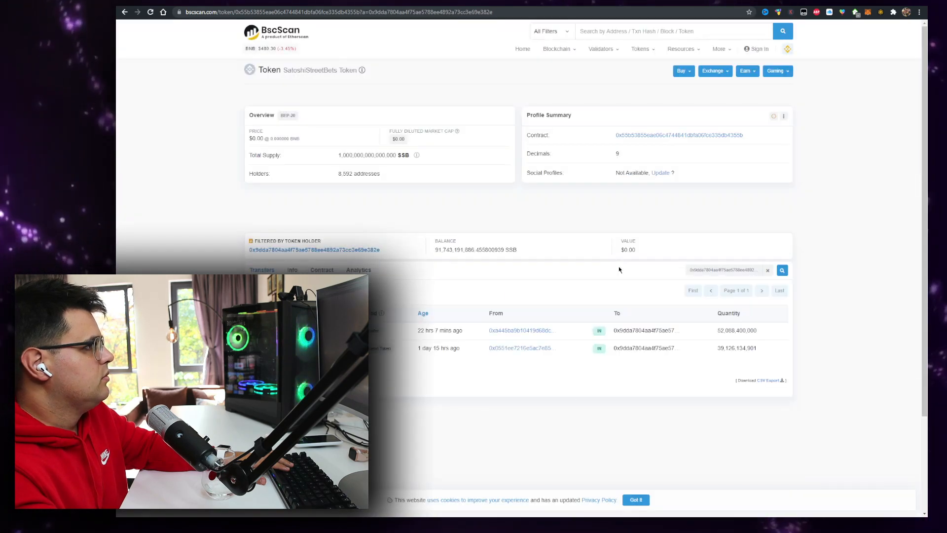